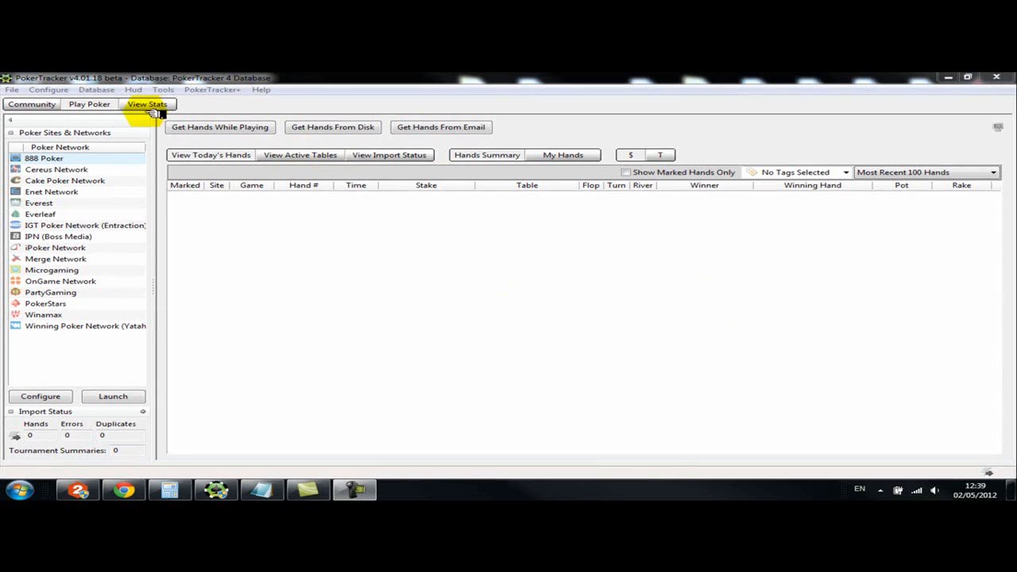
# - Open the HUD Profile Editor from View Stats and show the profile Options list
pyautogui.click(147, 104)
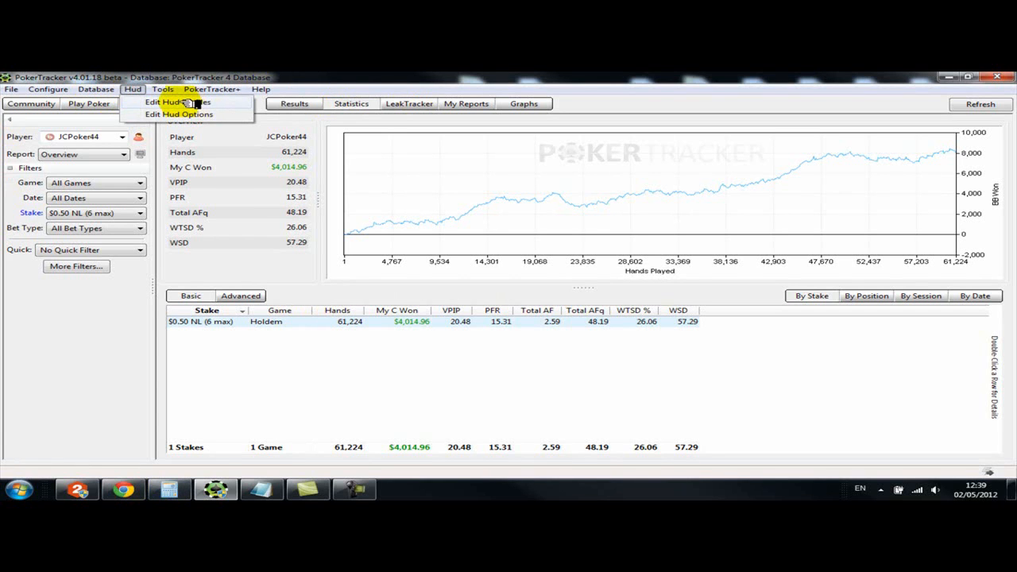
pyautogui.click(174, 102)
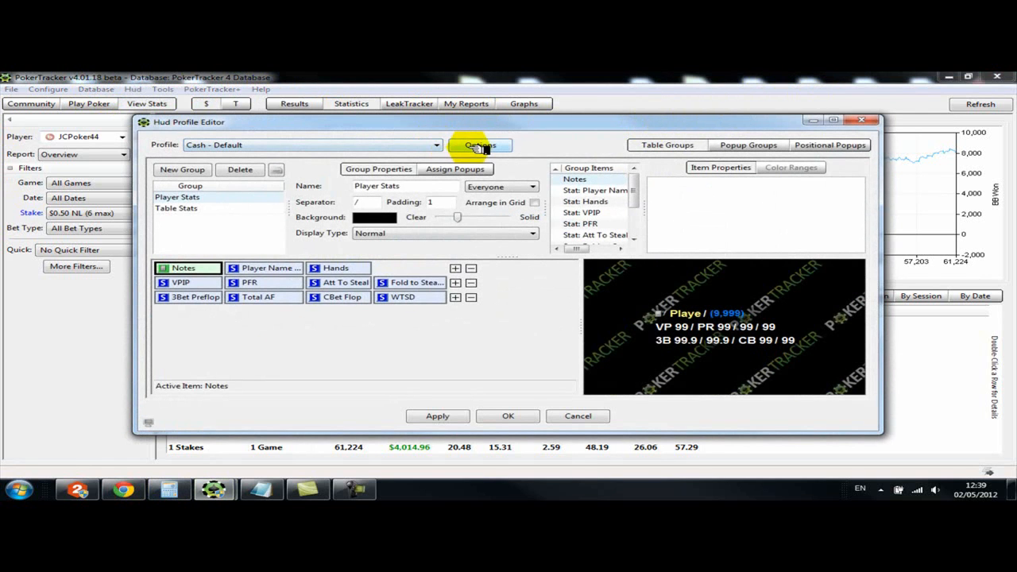
pyautogui.click(480, 144)
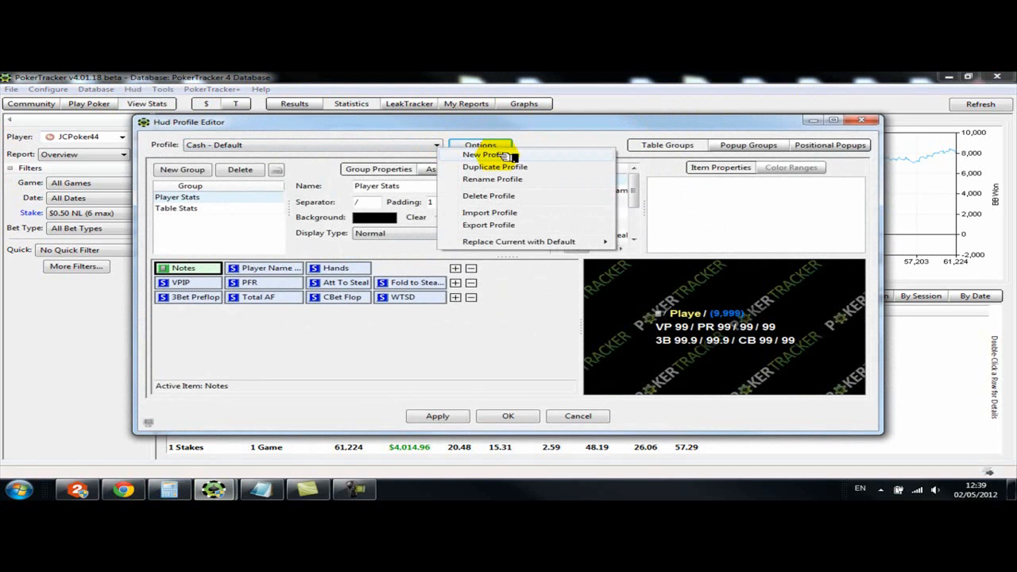
# - Choose New Profile to bring up the empty new profile name prompt with Cash selected
pyautogui.click(485, 154)
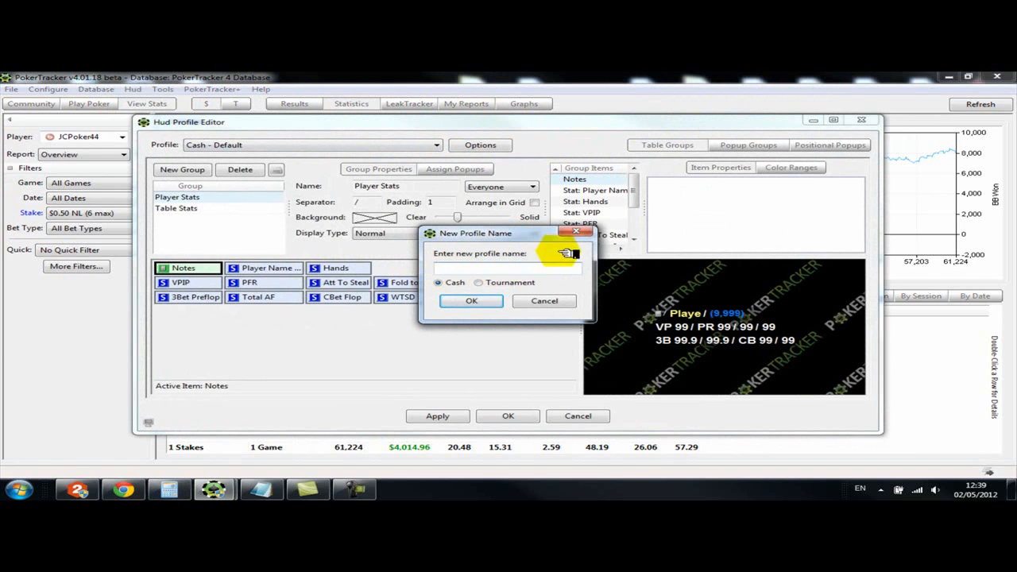
pyautogui.moveTo(500, 275)
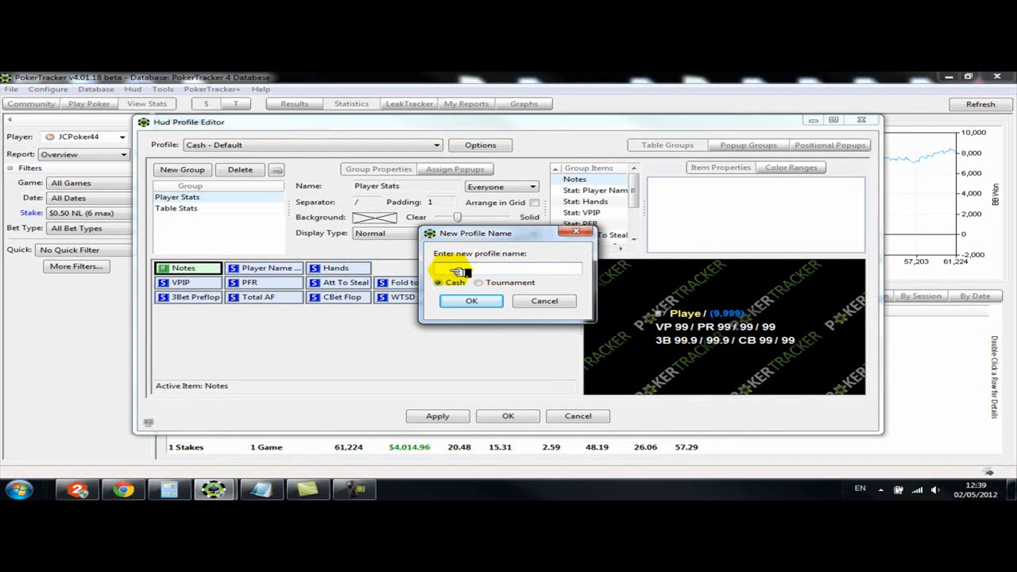
pyautogui.moveTo(461, 266)
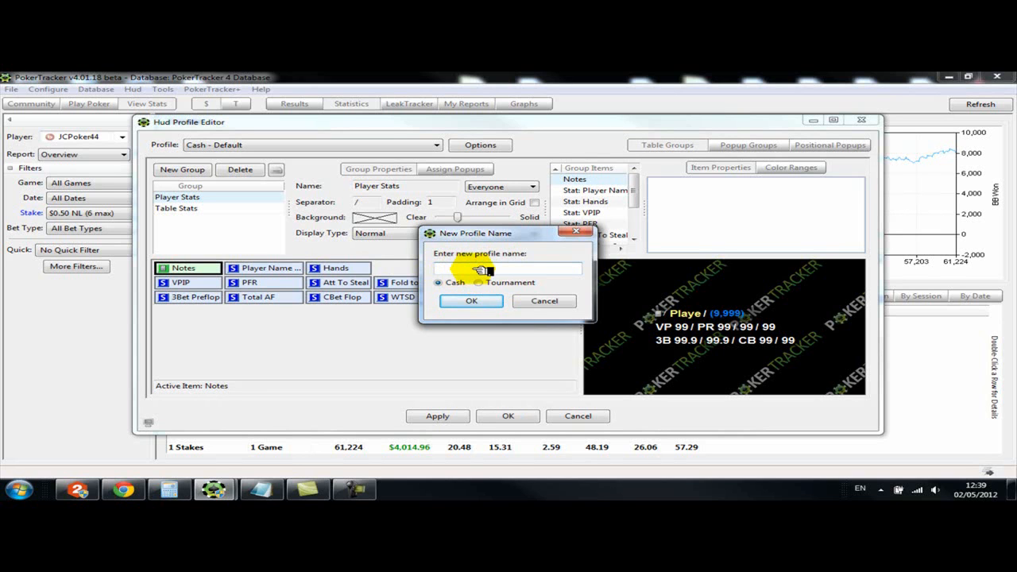
pyautogui.moveTo(315, 143)
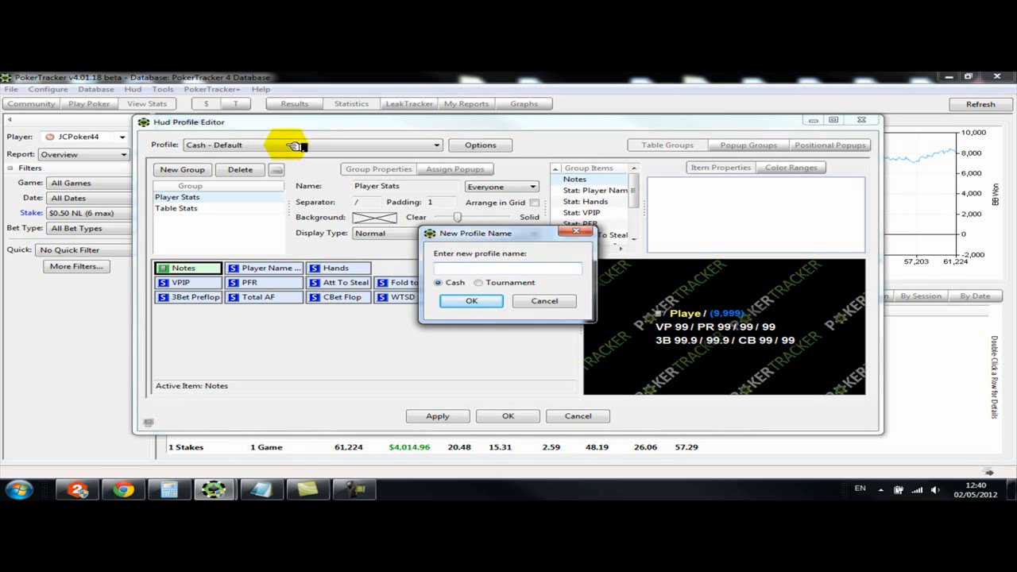
pyautogui.click(507, 268)
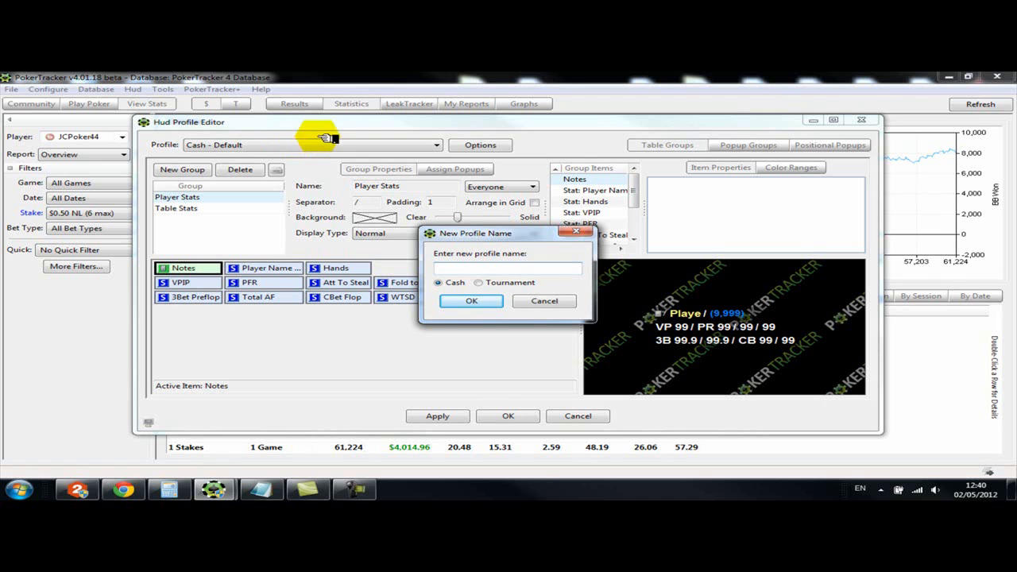
pyautogui.moveTo(546, 301)
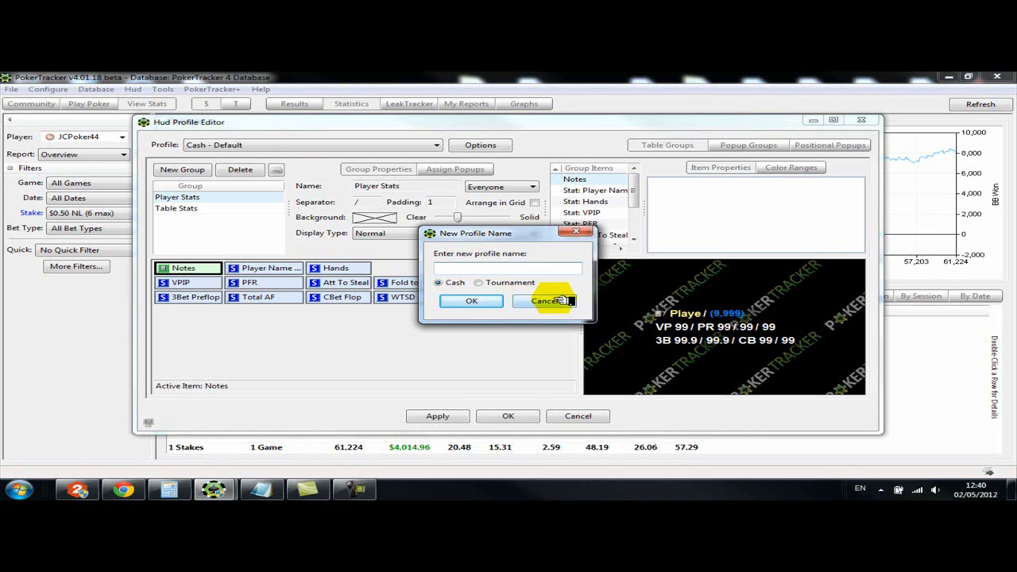
# - Cancel the first prompt, then create a new Cash profile named 'OP'
pyautogui.click(546, 300)
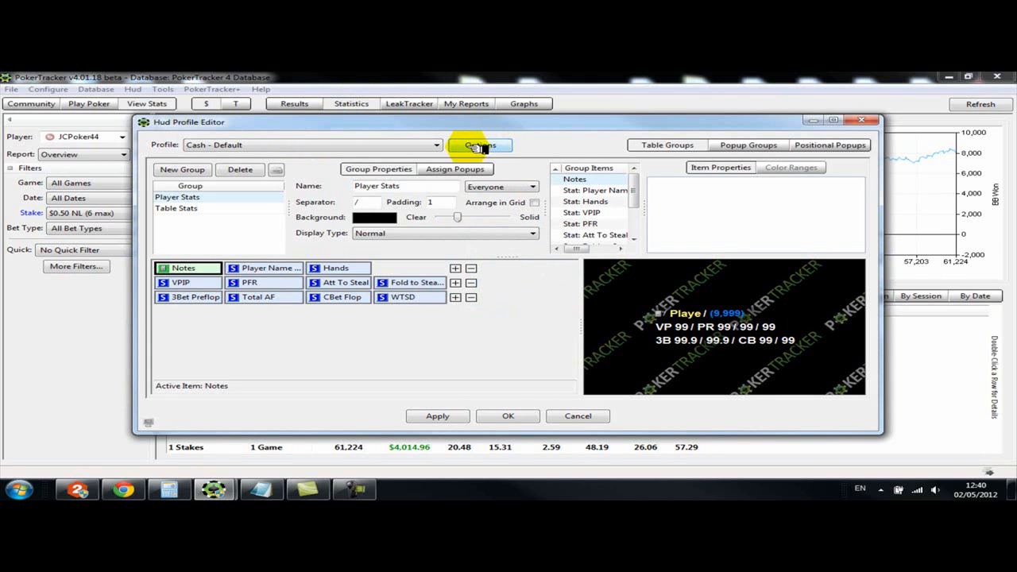
pyautogui.click(481, 146)
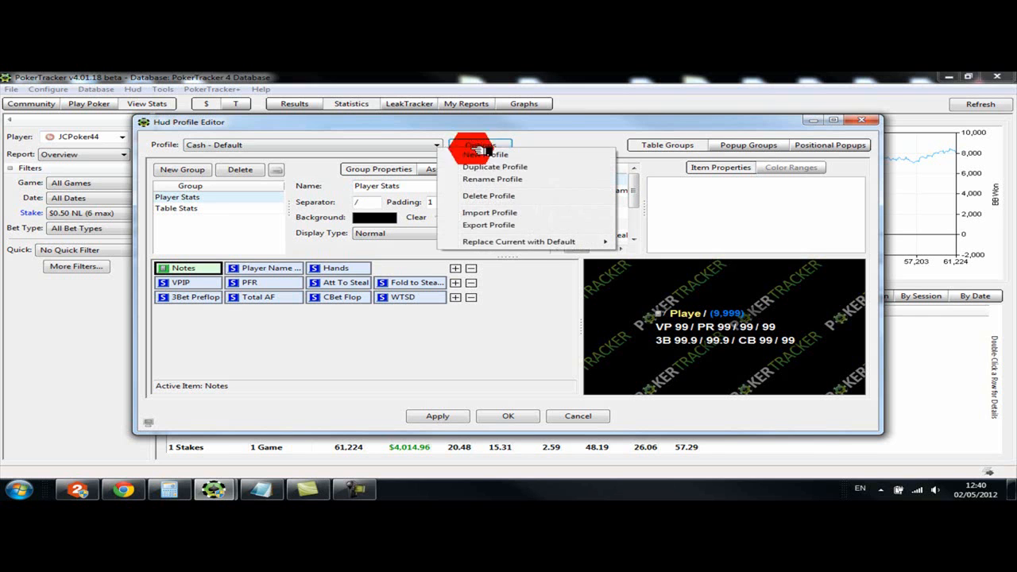
pyautogui.click(477, 153)
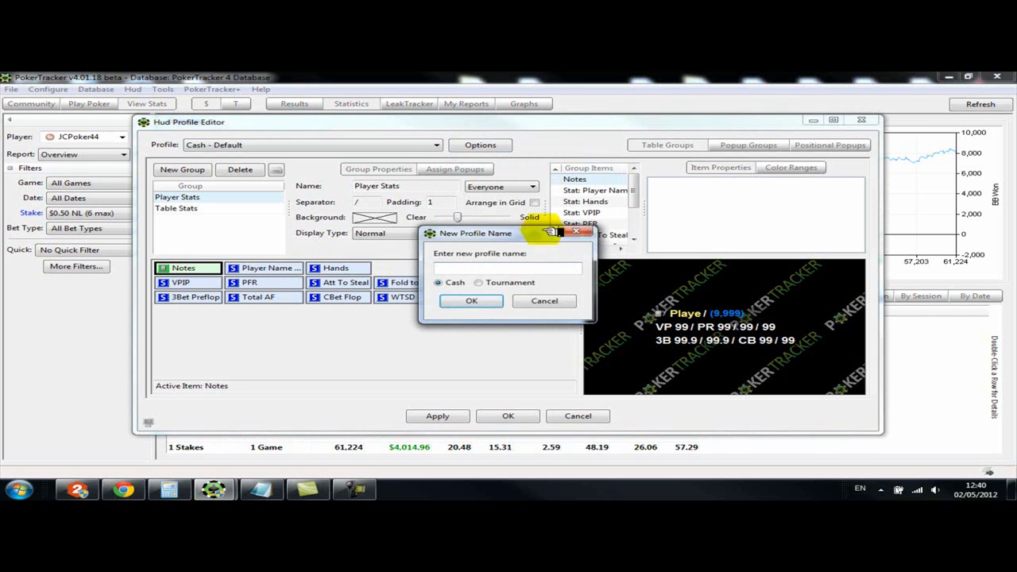
pyautogui.write('O')
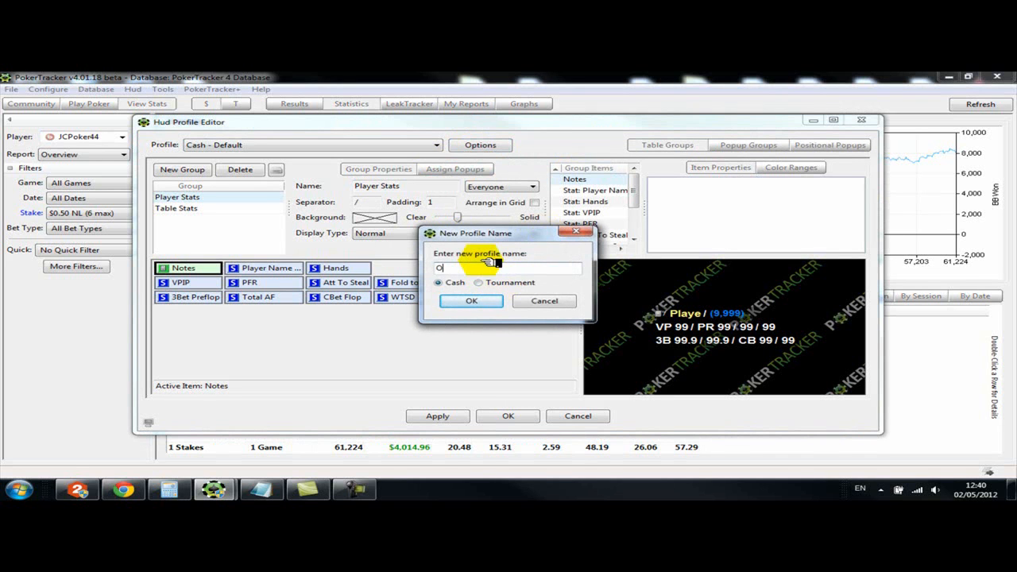
pyautogui.write('P')
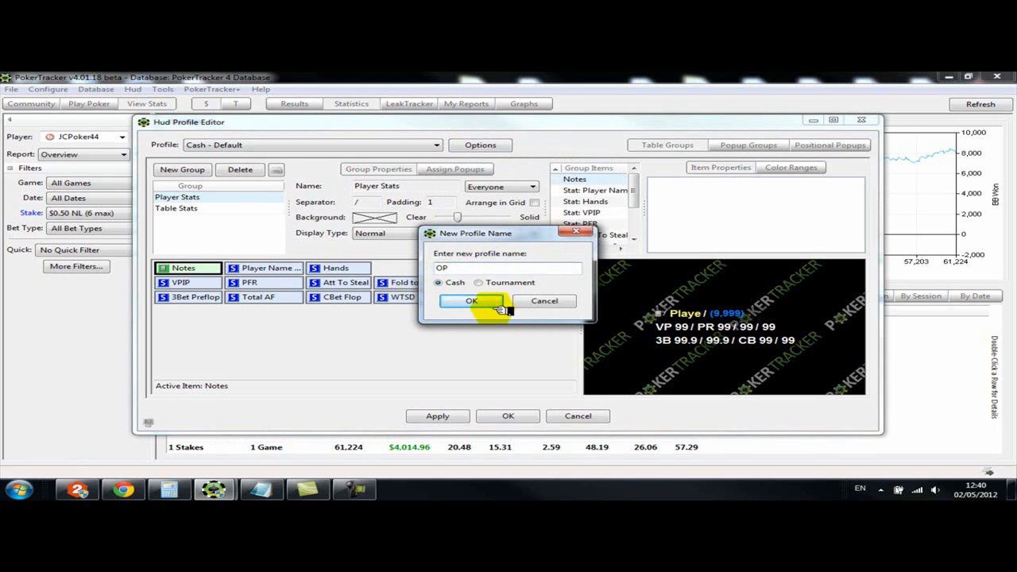
pyautogui.click(472, 300)
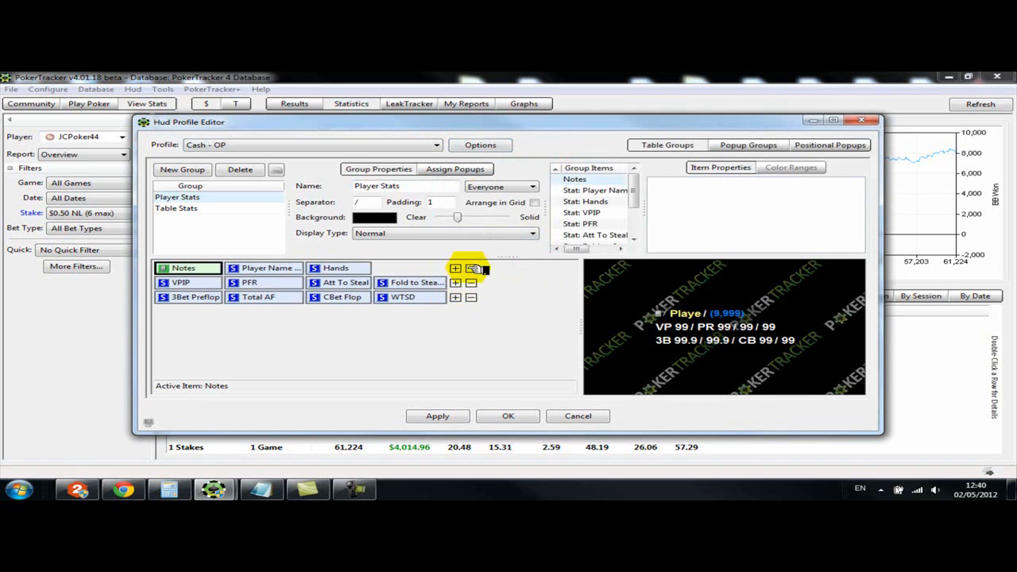
# - Remove both stat rows from the OP profile's Player Stats group and open its add menu
pyautogui.click(471, 268)
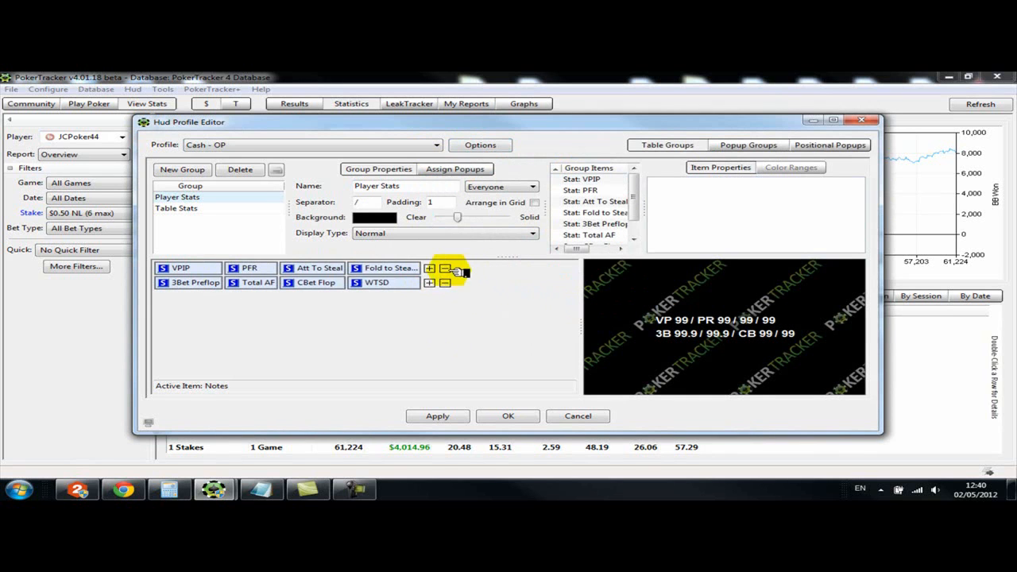
pyautogui.click(445, 268)
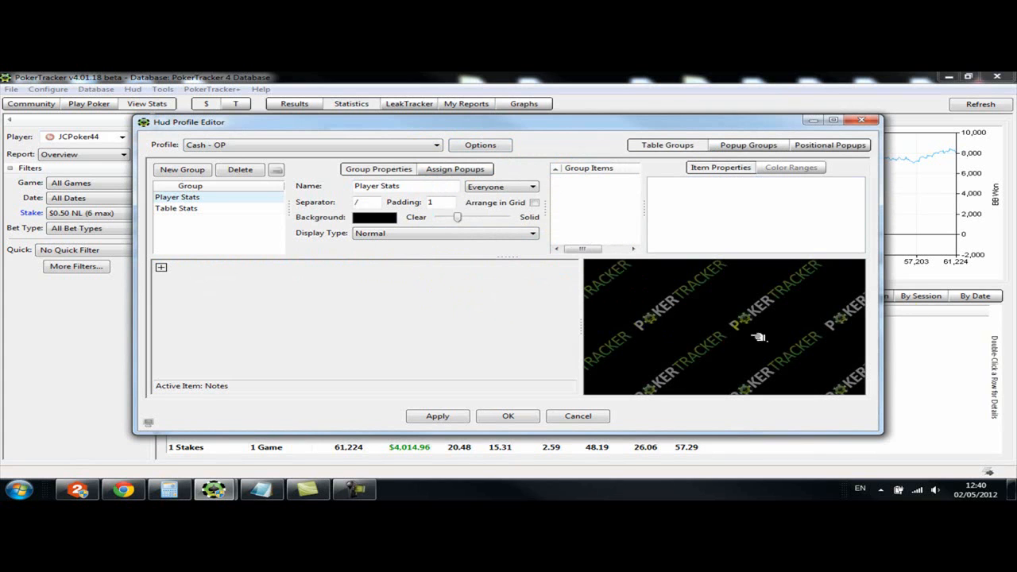
pyautogui.moveTo(216, 270)
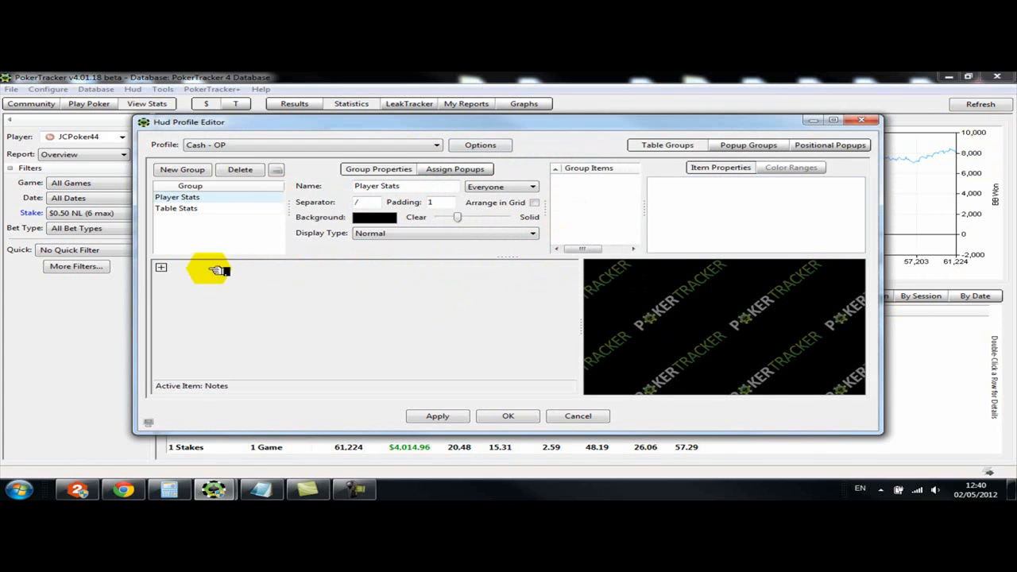
pyautogui.click(161, 267)
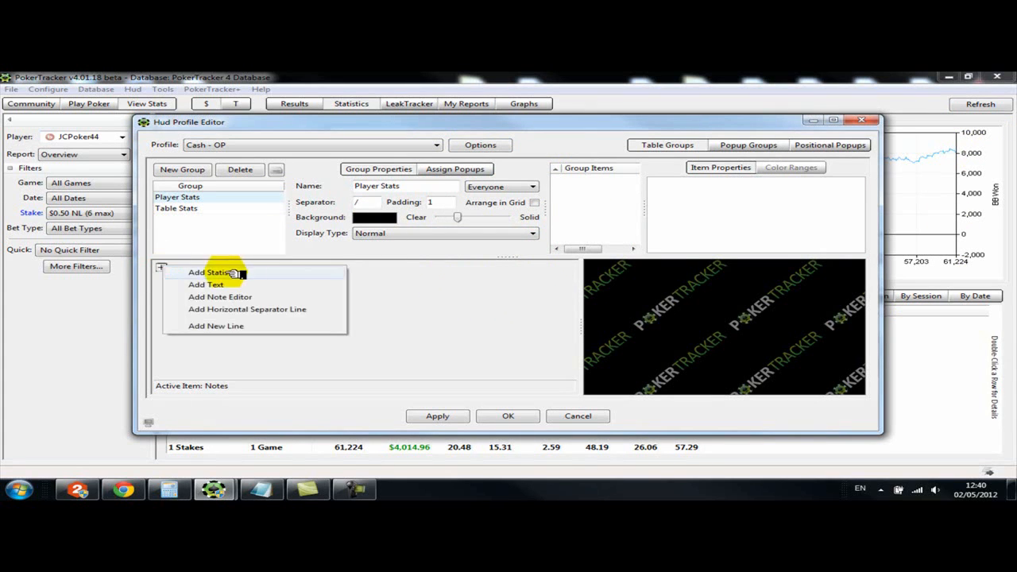
# - Add PFR from the Preflop category to the Player Stats group
pyautogui.click(212, 272)
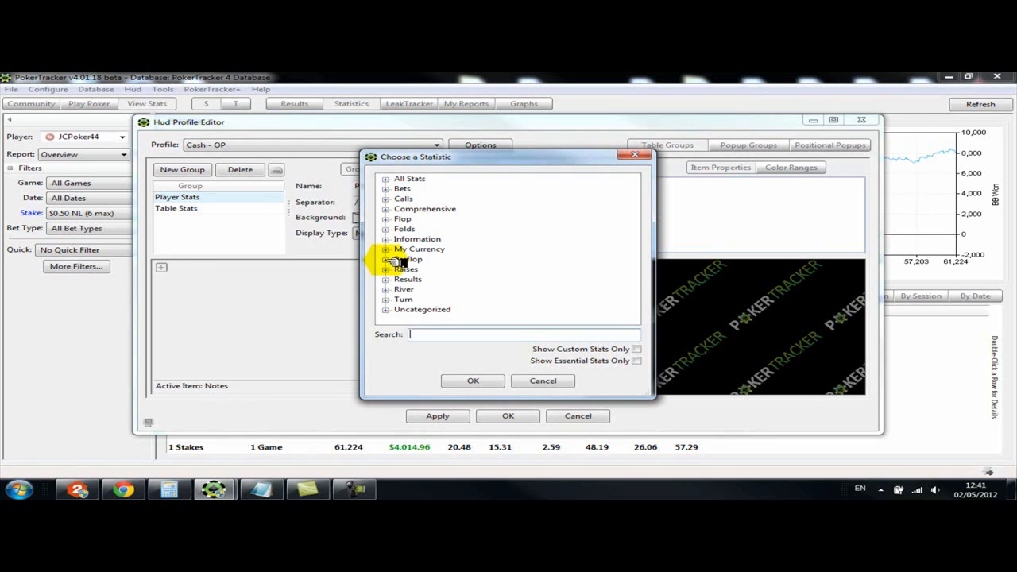
pyautogui.click(386, 259)
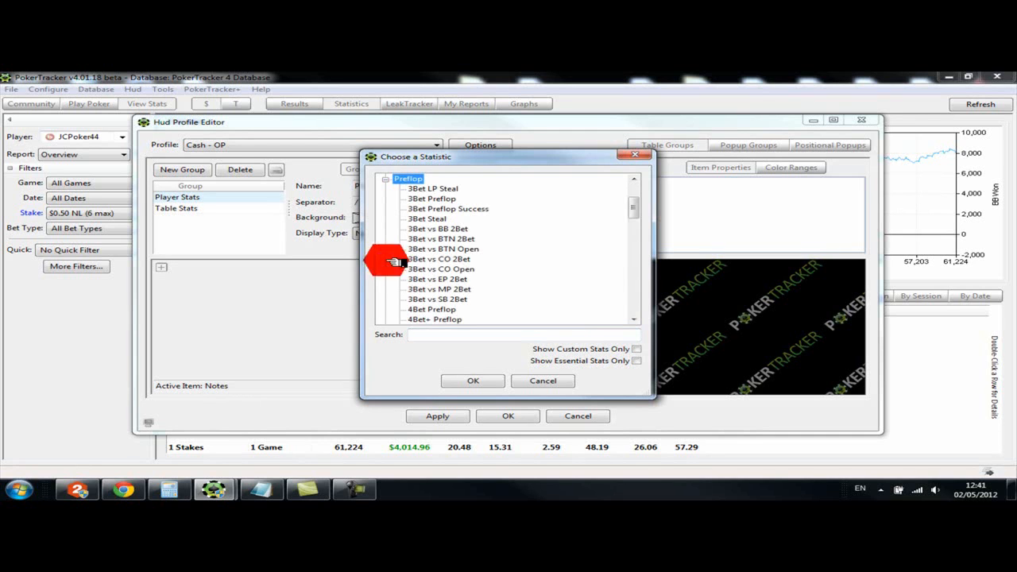
pyautogui.scroll(-3)
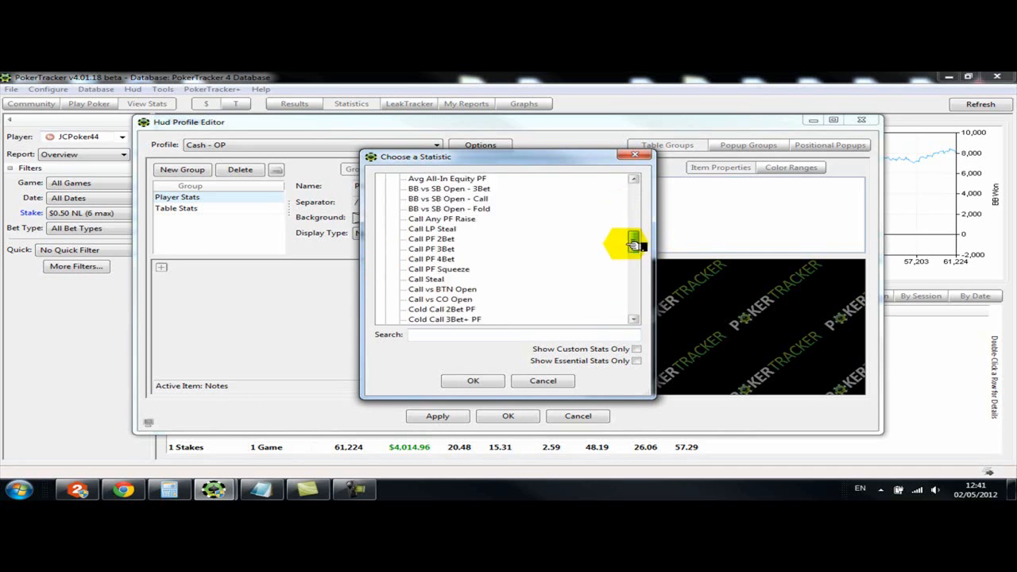
pyautogui.scroll(-3)
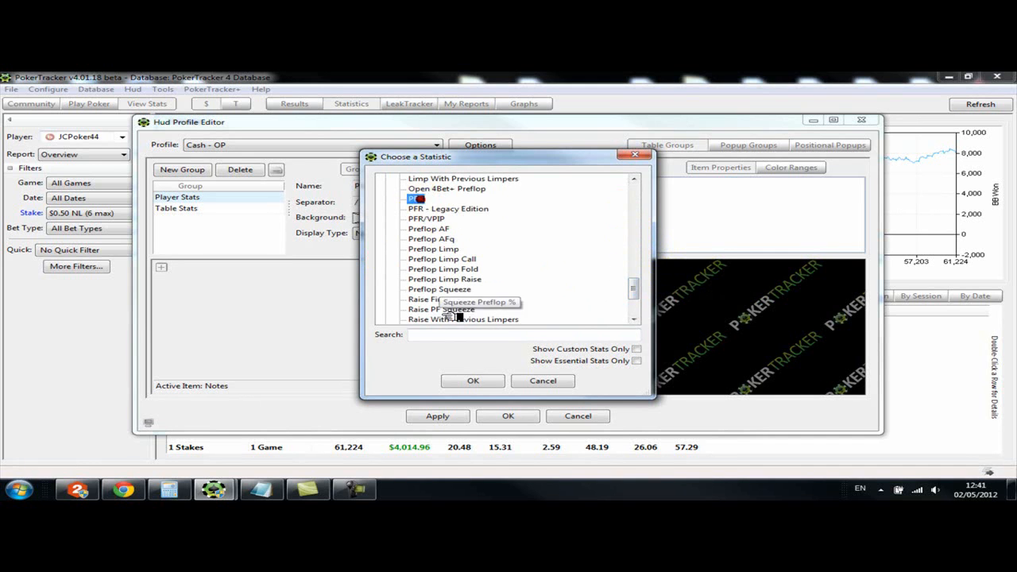
pyautogui.click(472, 380)
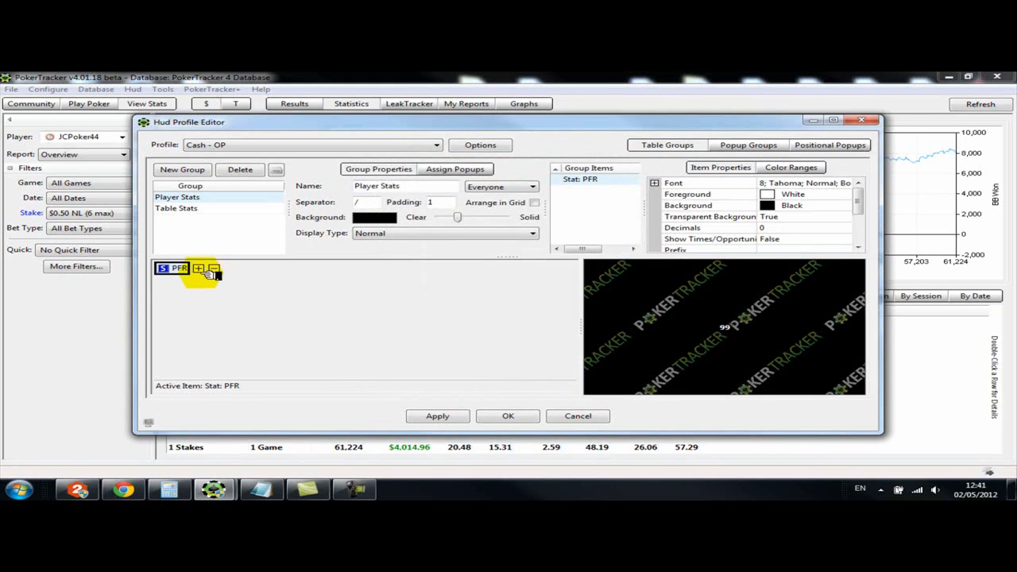
# - Start adding another statistic after PFR from the group's add menu
pyautogui.click(199, 268)
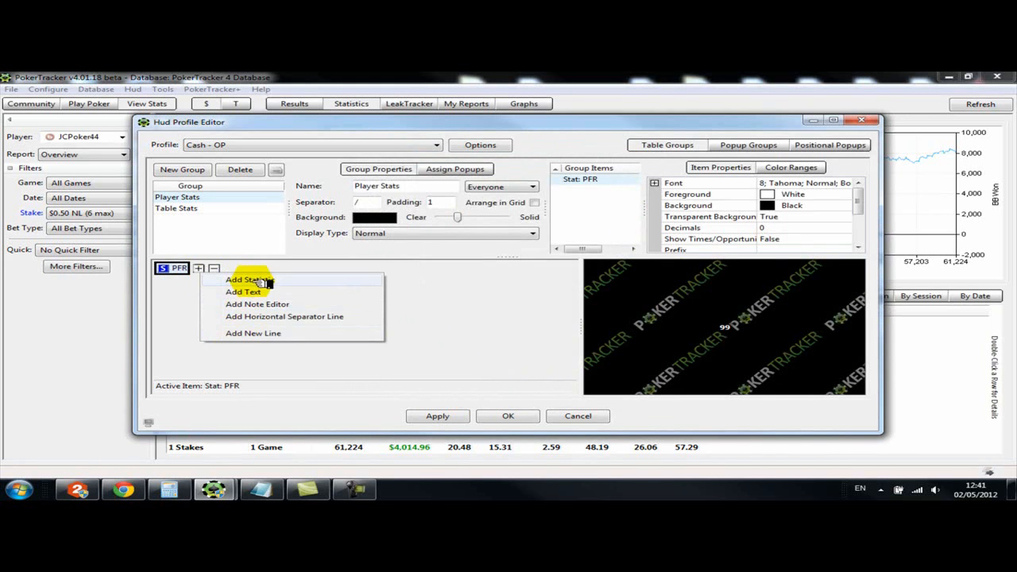
pyautogui.click(246, 279)
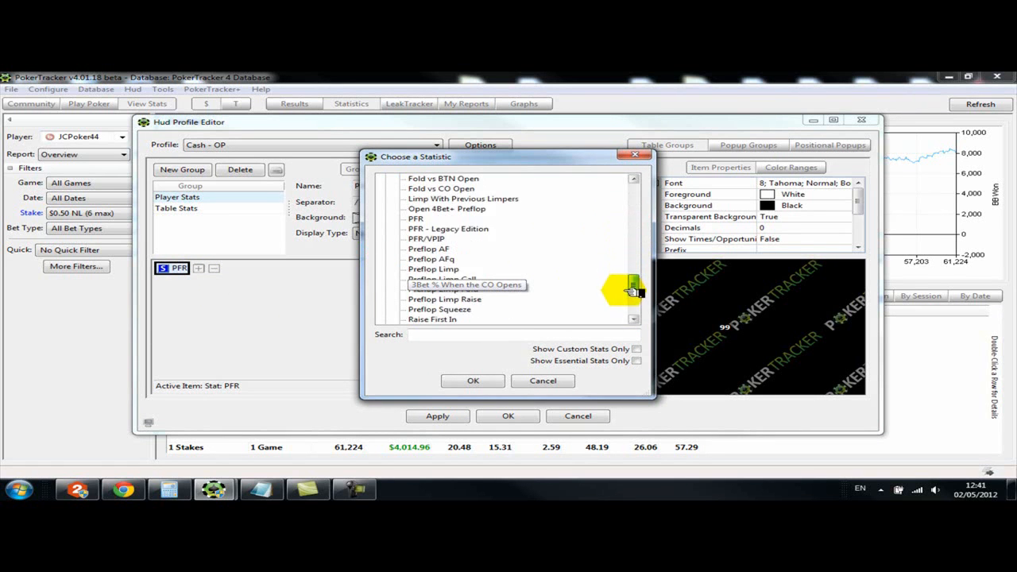
pyautogui.scroll(-3)
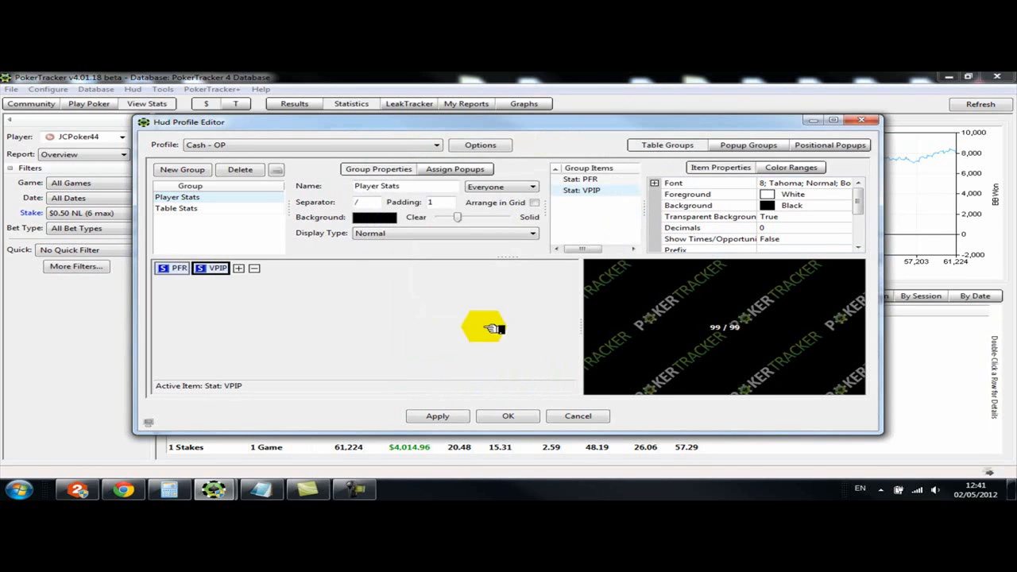
pyautogui.click(238, 268)
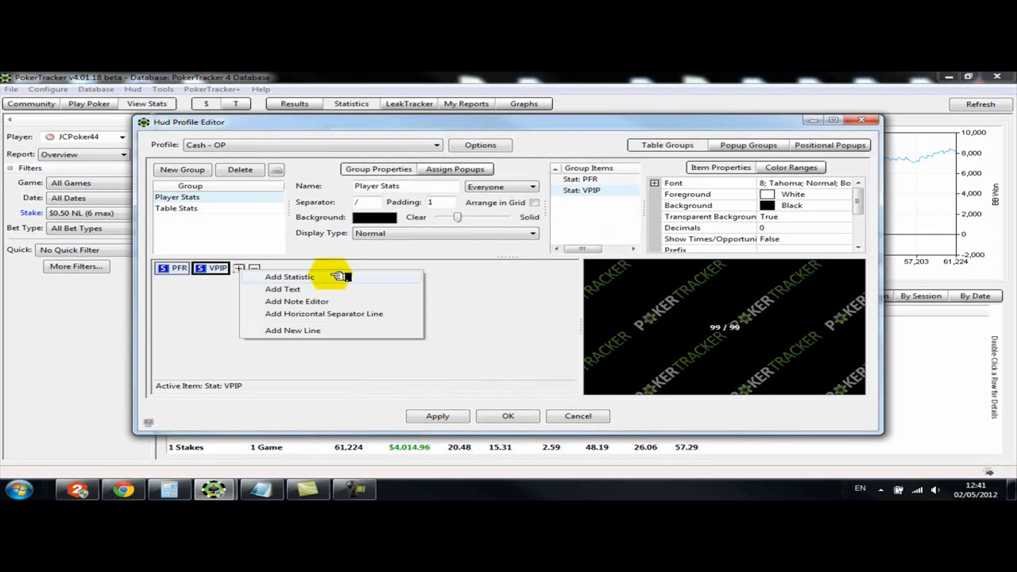
pyautogui.click(290, 277)
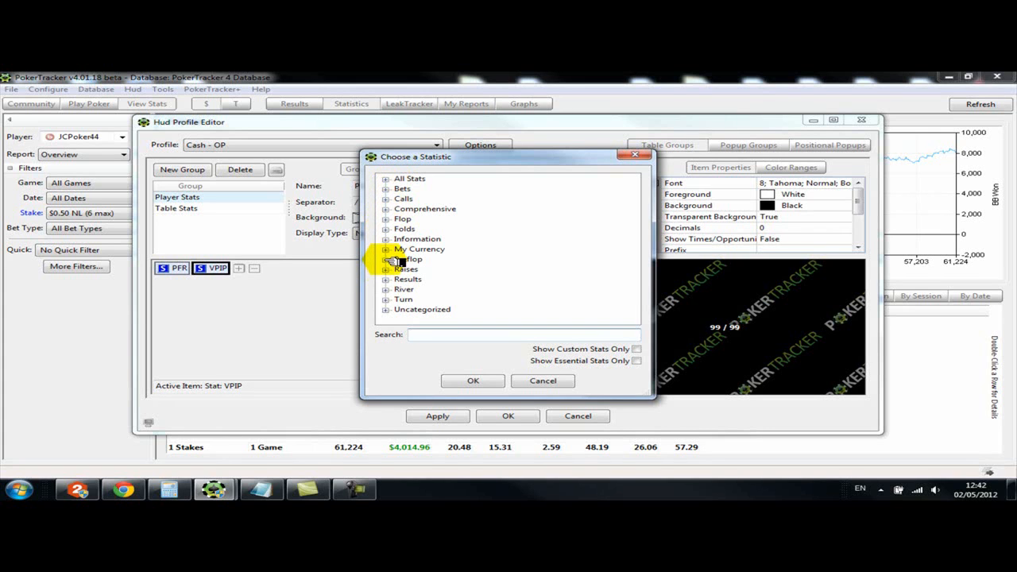
pyautogui.click(517, 334)
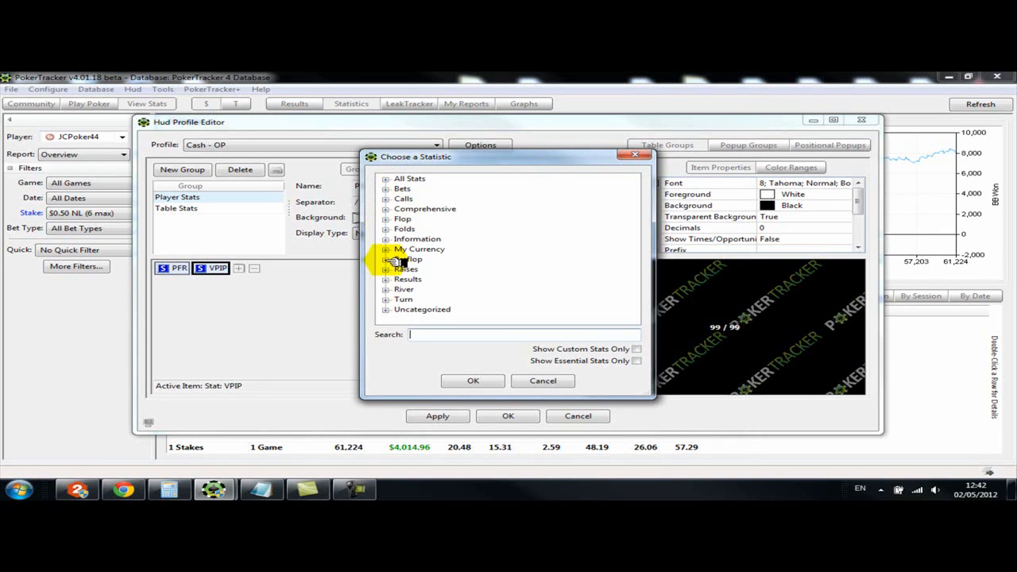
# - Add Fold to Steal and Att To Steal from the Preflop category
pyautogui.click(385, 259)
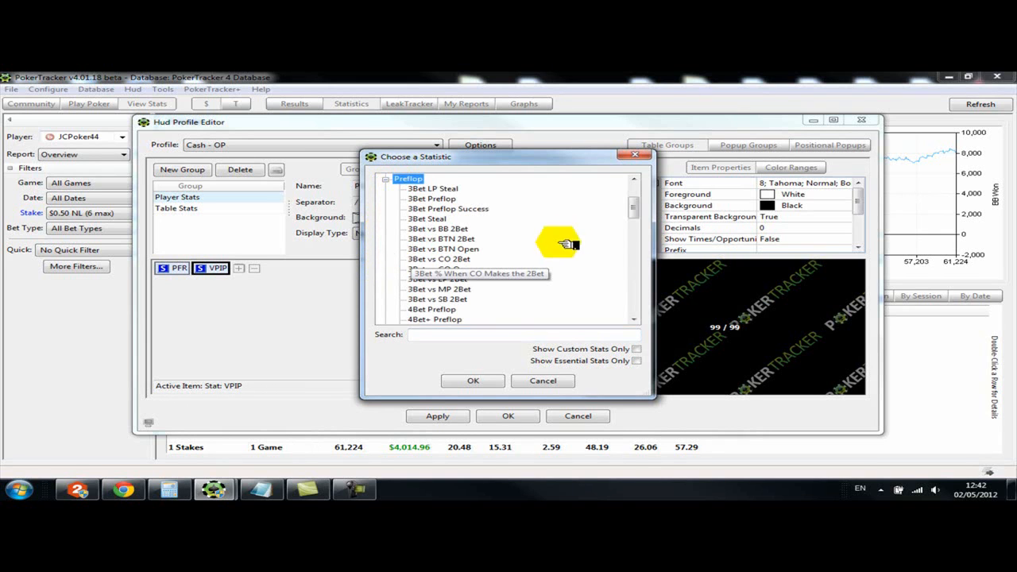
pyautogui.scroll(-3)
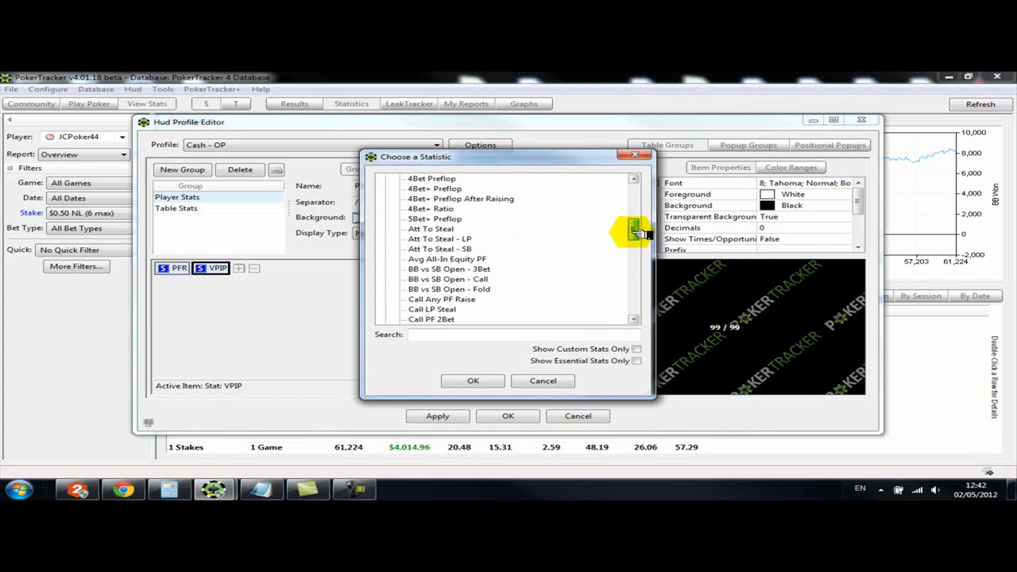
pyautogui.scroll(-3)
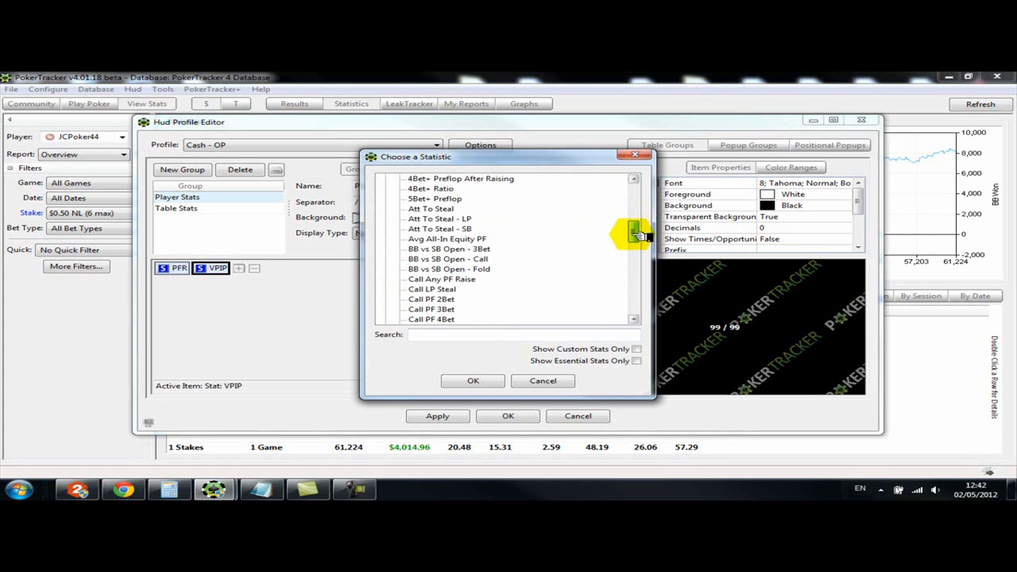
pyautogui.scroll(-3)
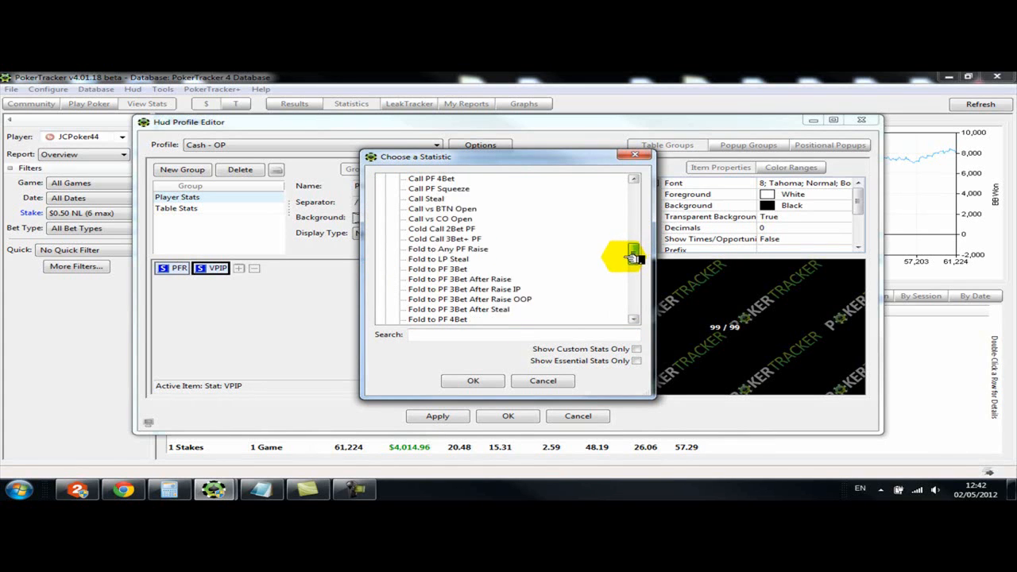
pyautogui.scroll(3)
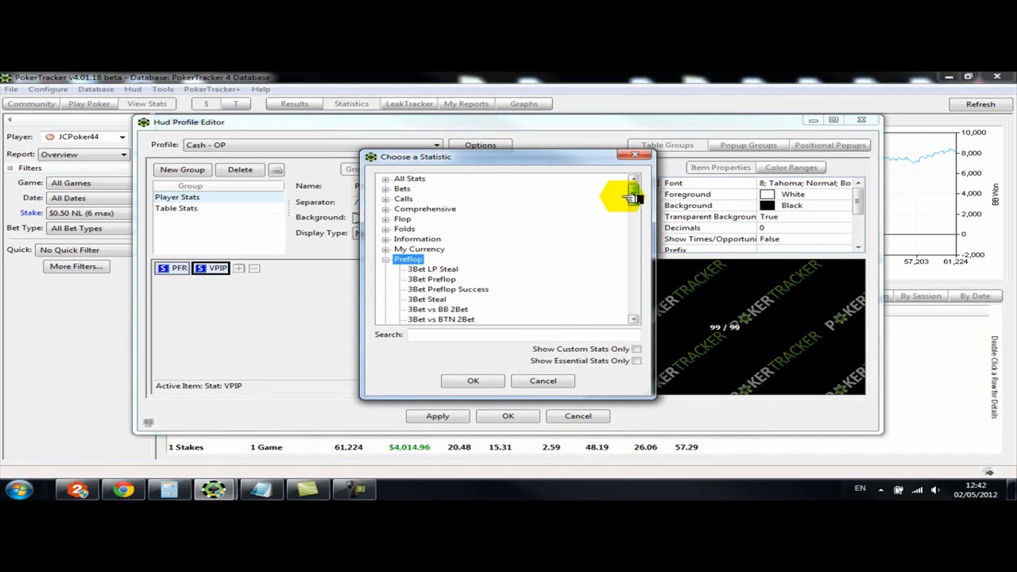
pyautogui.scroll(-3)
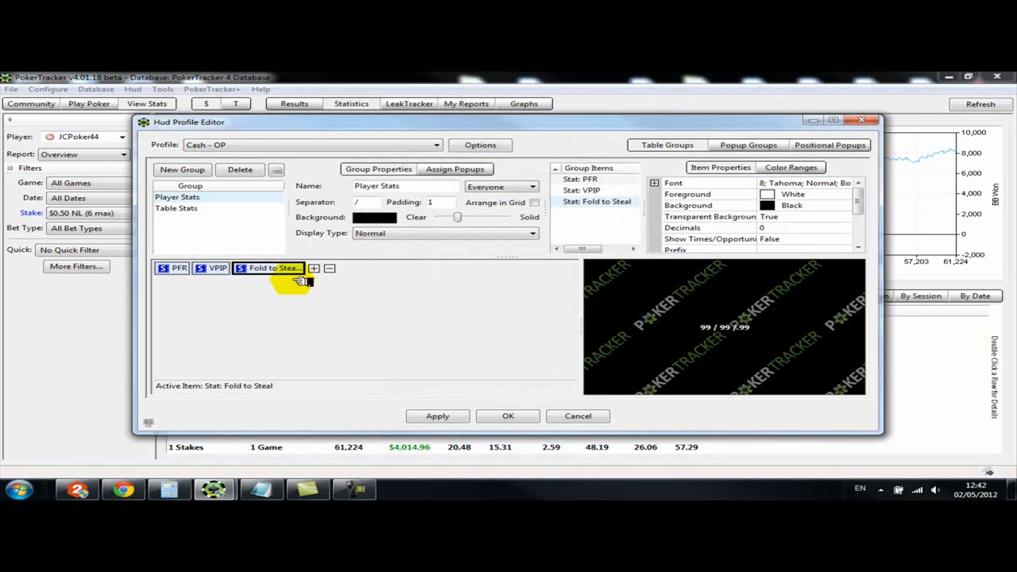
pyautogui.click(313, 268)
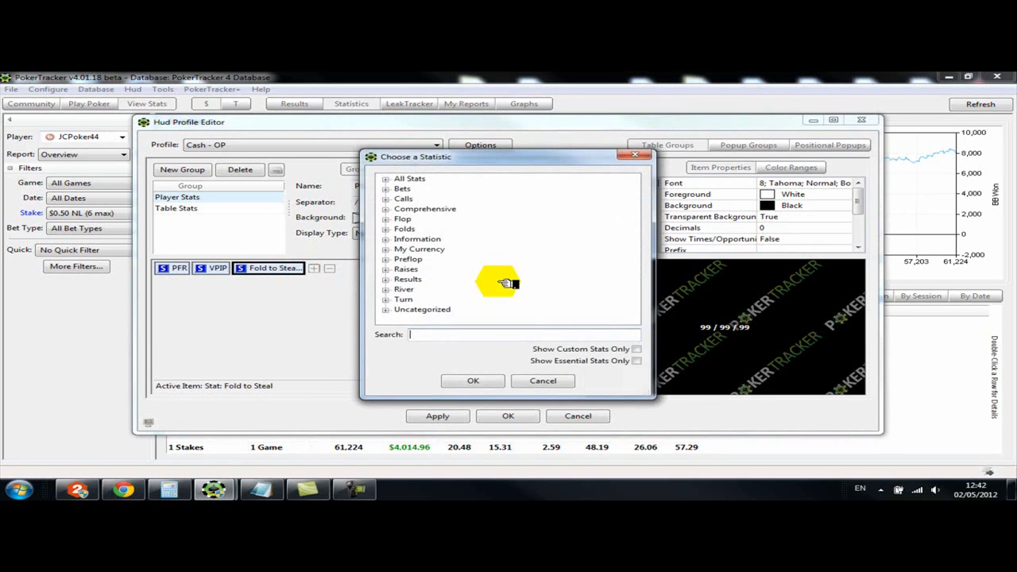
pyautogui.moveTo(393, 261)
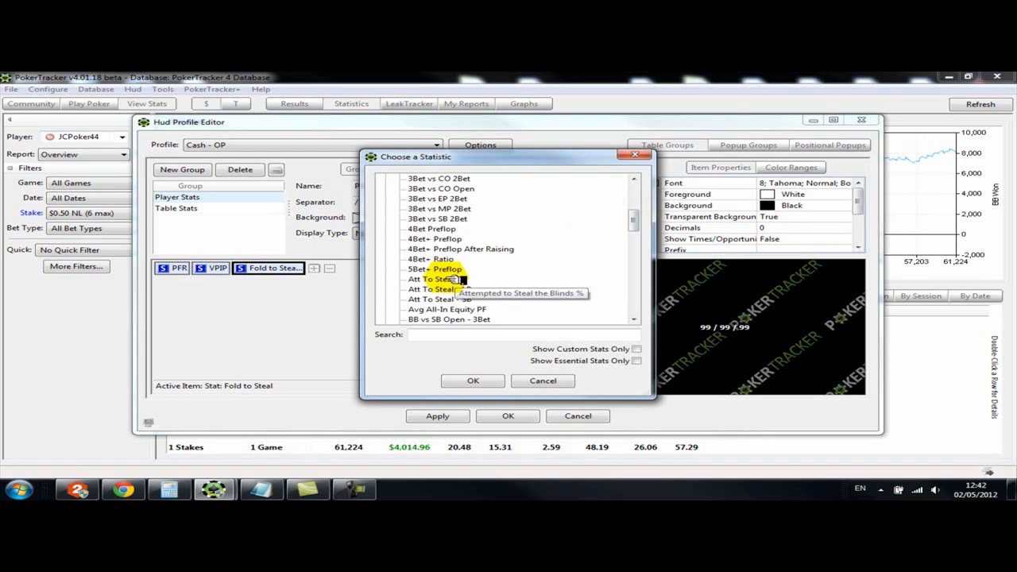
pyautogui.click(473, 381)
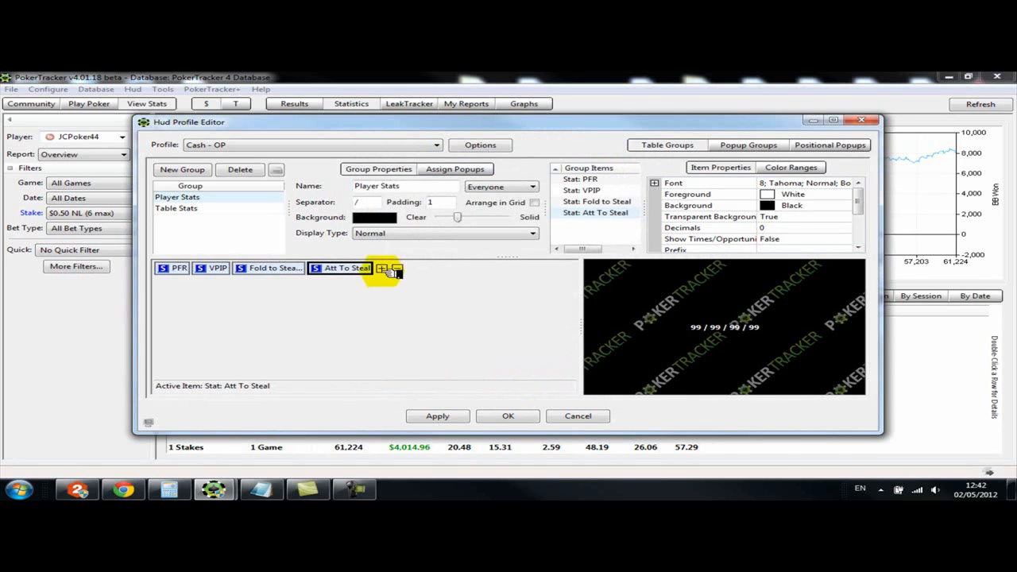
# - Add 3Bet Preflop as the first stat on a new second row
pyautogui.click(386, 270)
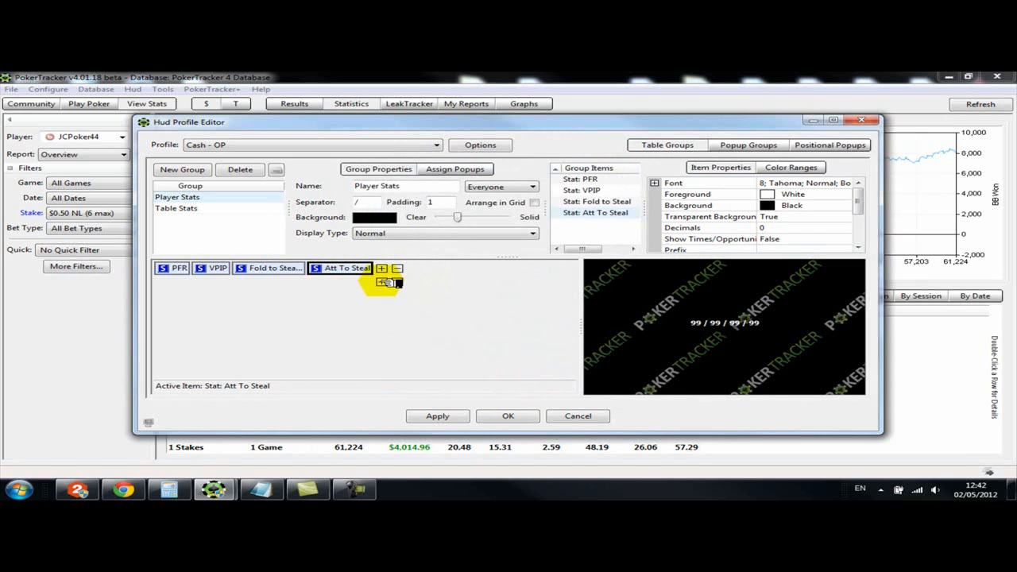
pyautogui.click(381, 268)
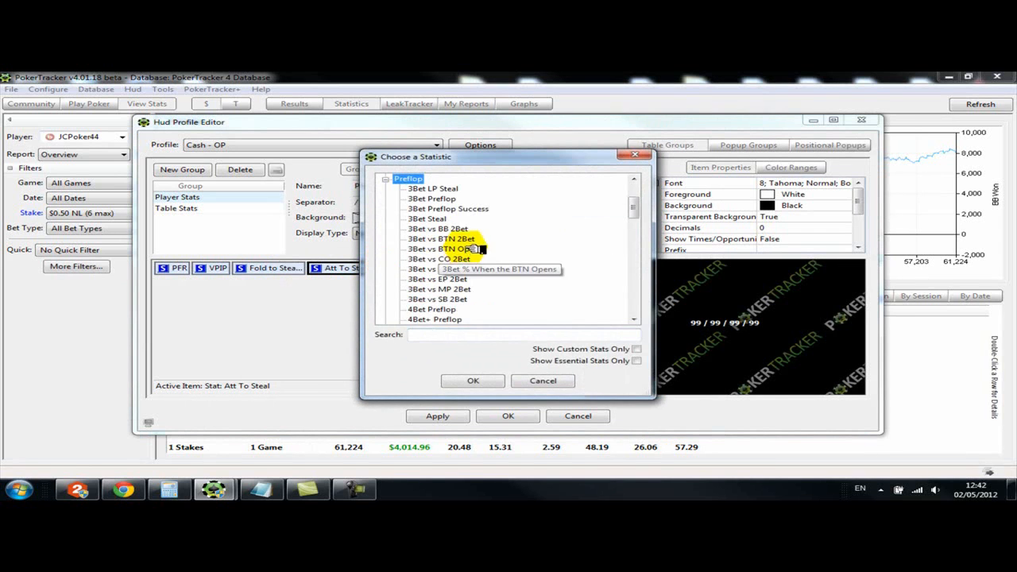
pyautogui.click(433, 199)
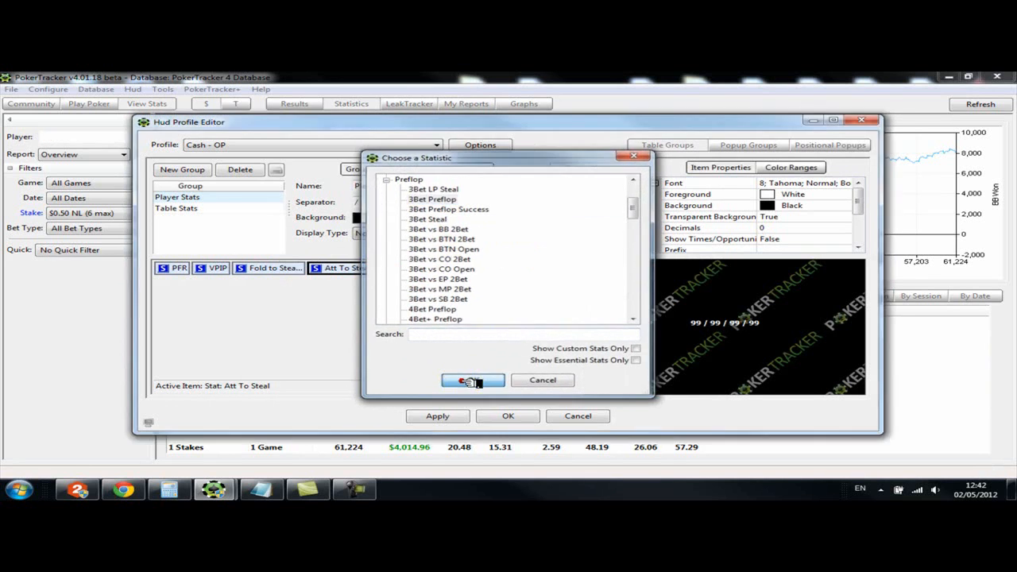
pyautogui.click(473, 380)
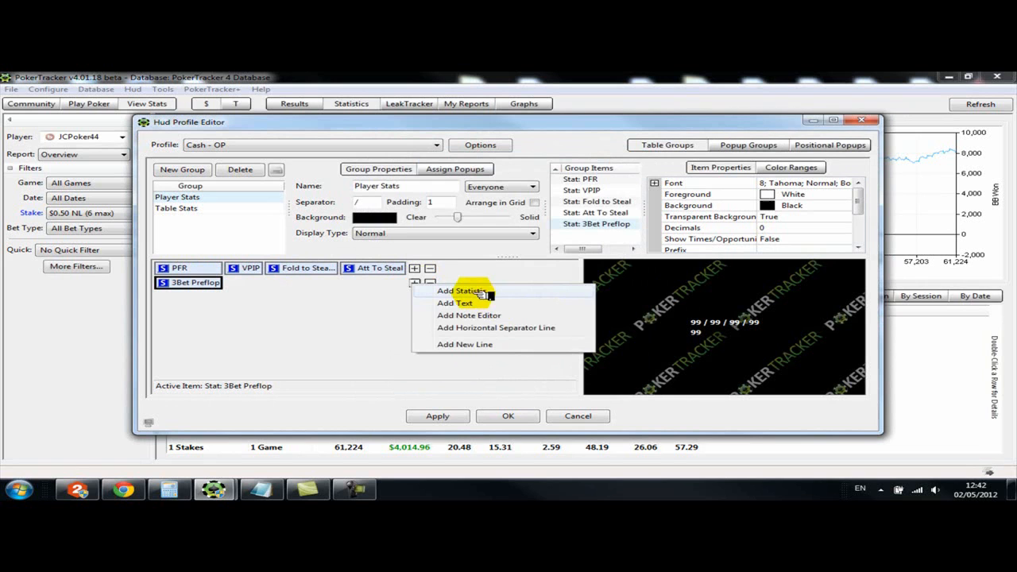
# - Add Total AF from the Comprehensive category to the second row
pyautogui.click(461, 291)
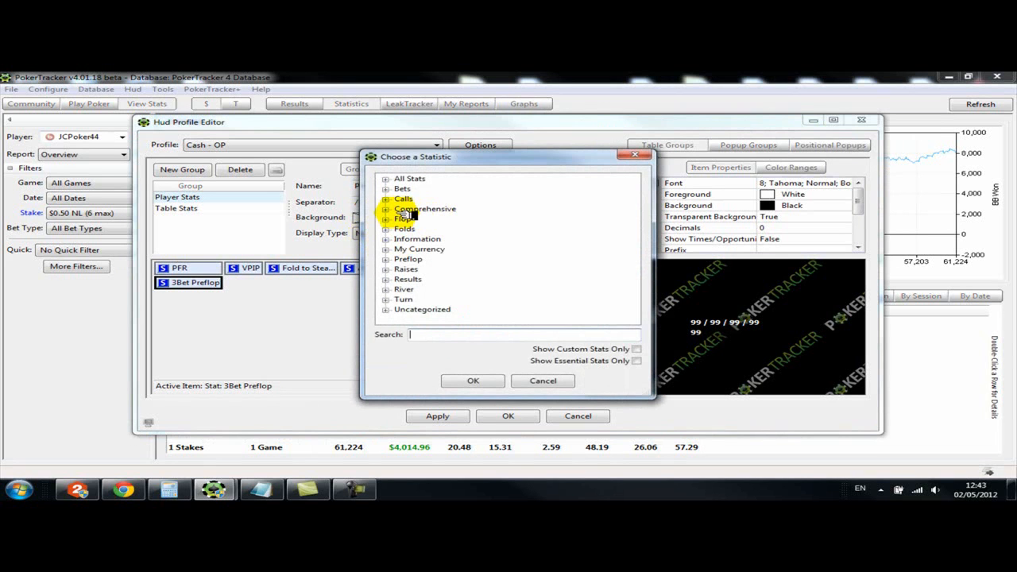
pyautogui.click(386, 208)
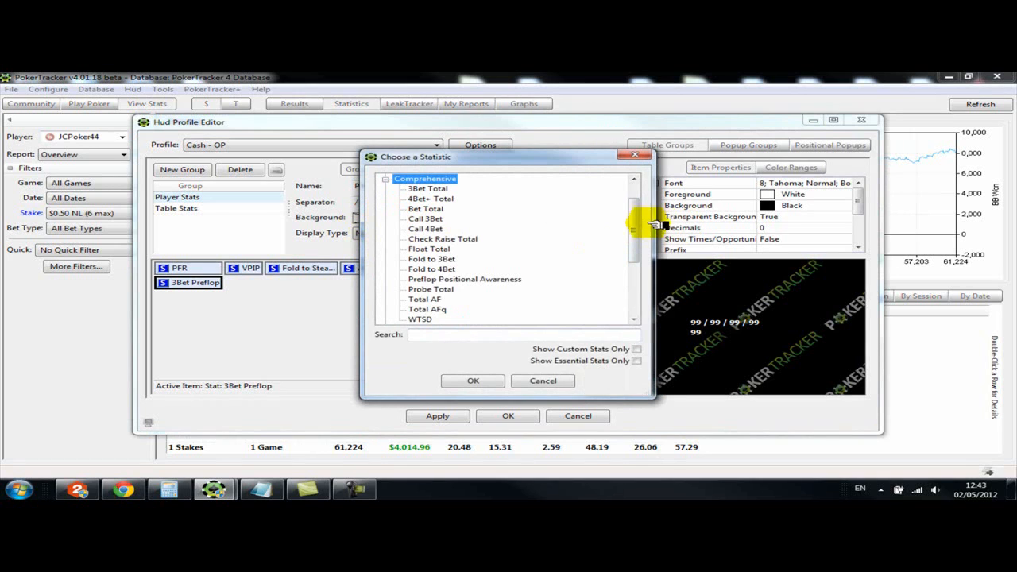
pyautogui.click(425, 299)
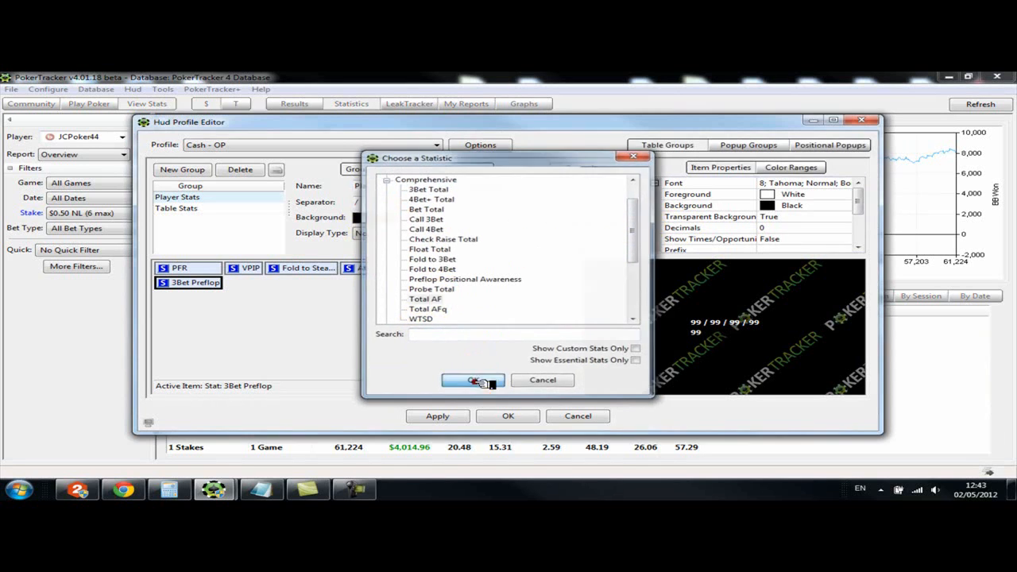
pyautogui.click(473, 380)
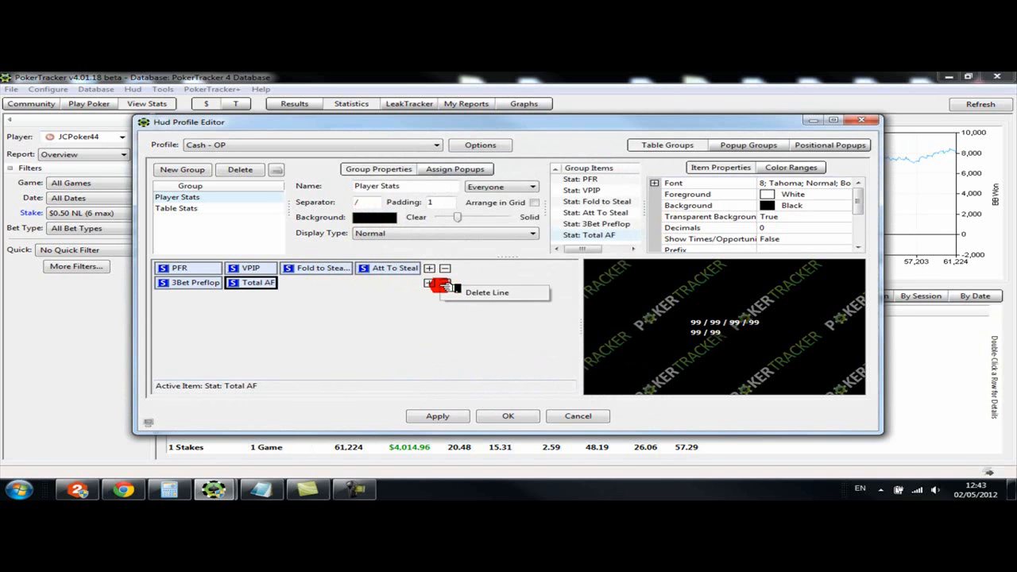
# - Add CBet Flop from the Bets category, then pick WTSD for the second row
pyautogui.click(429, 267)
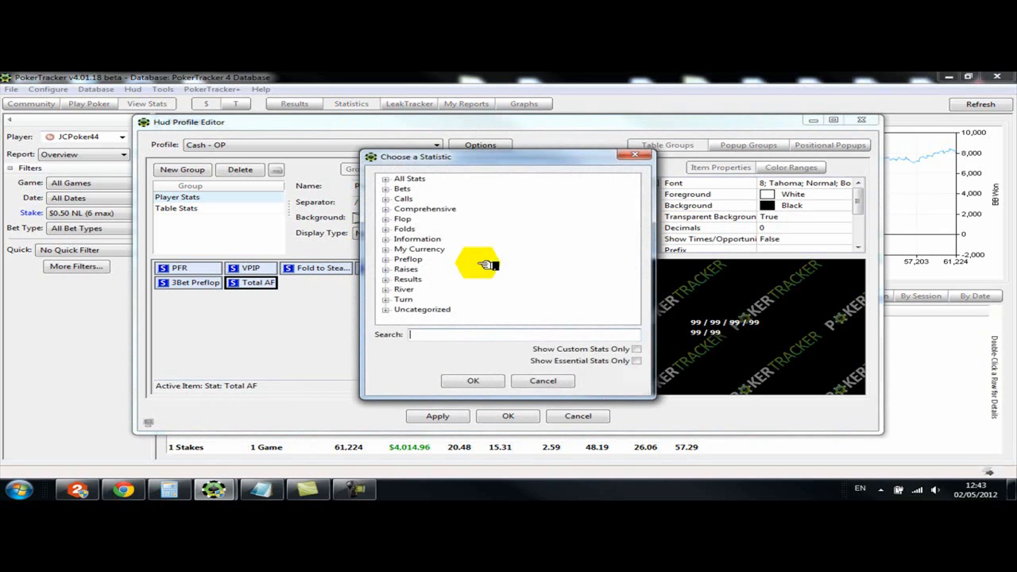
pyautogui.moveTo(389, 288)
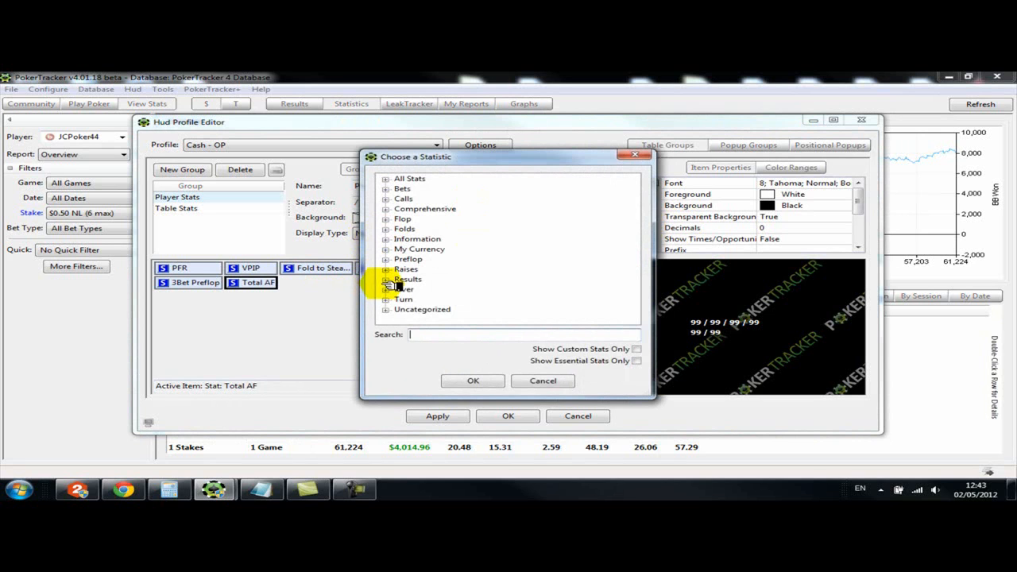
pyautogui.click(386, 188)
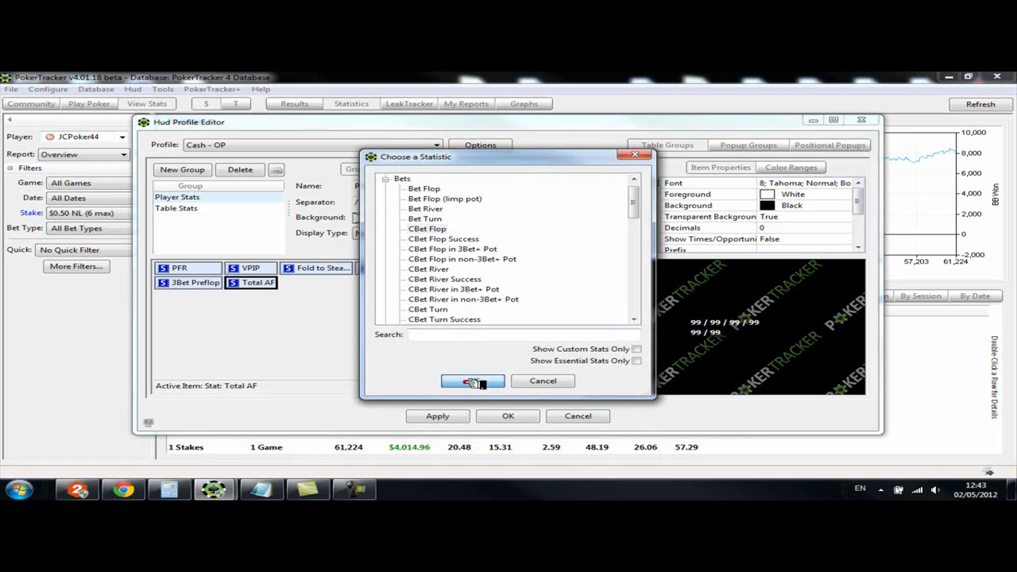
pyautogui.click(472, 381)
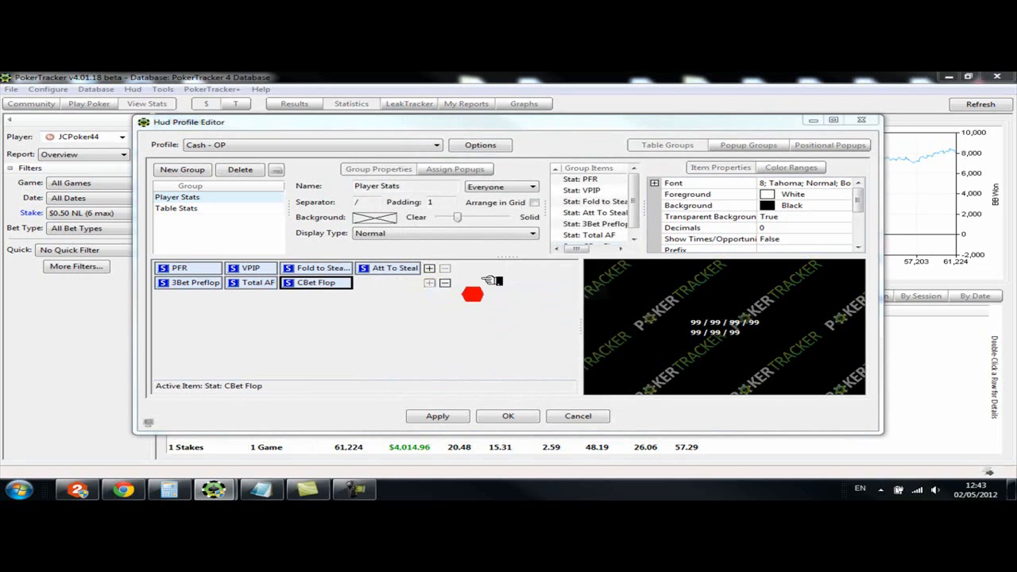
pyautogui.click(429, 268)
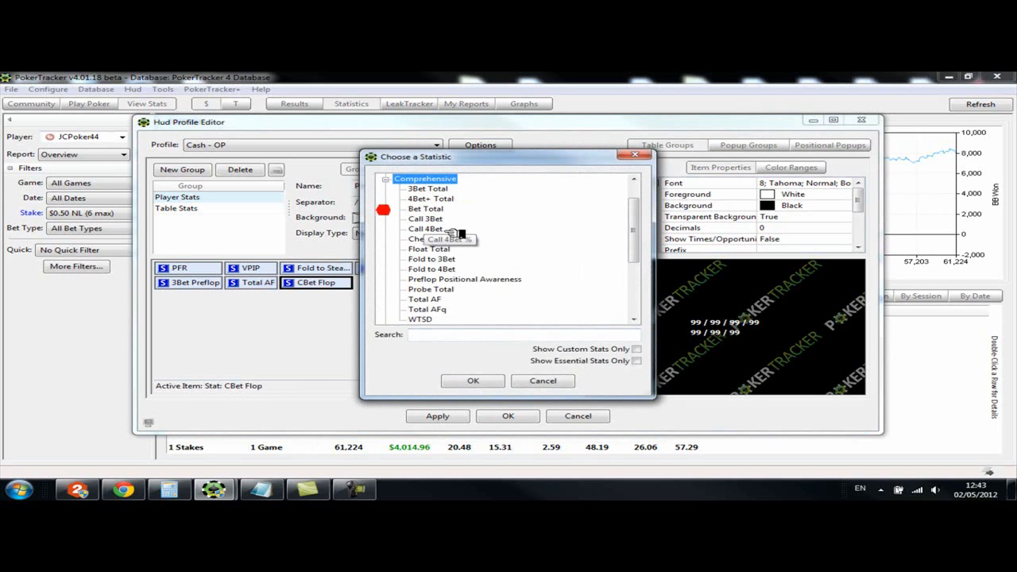
pyautogui.click(473, 380)
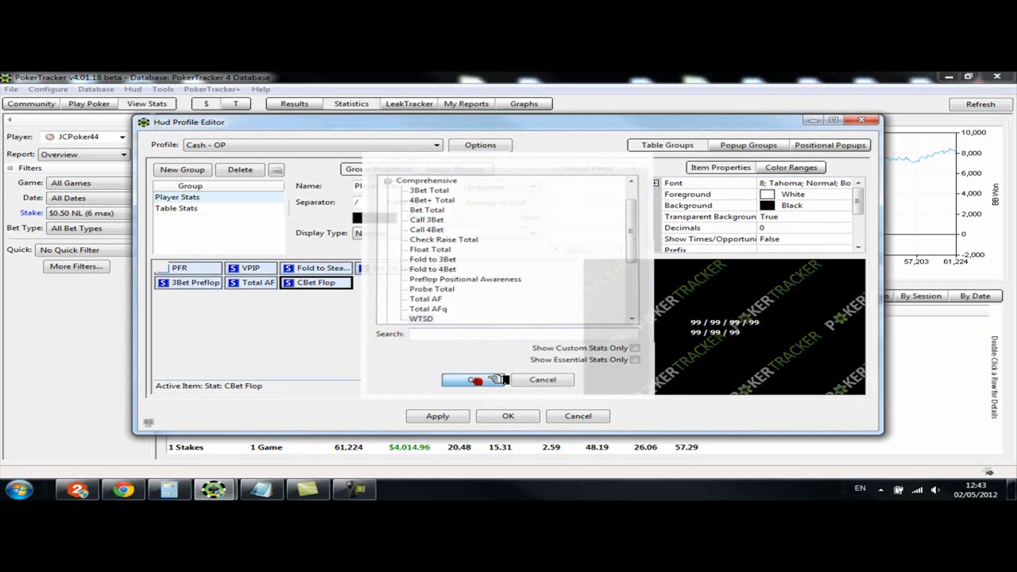
# - Confirm WTSD to complete the second row of Player Stats
pyautogui.click(475, 379)
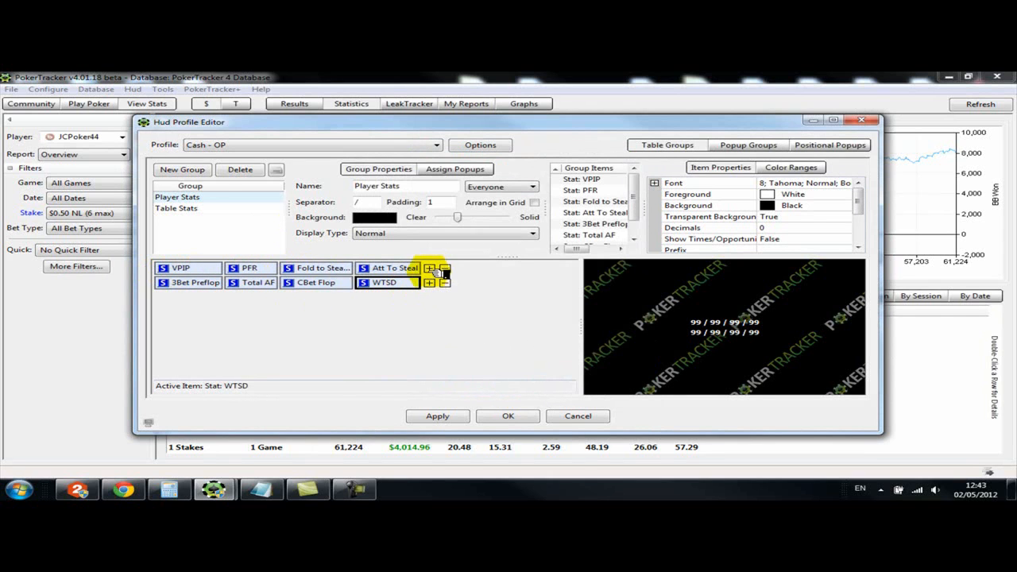
pyautogui.click(430, 268)
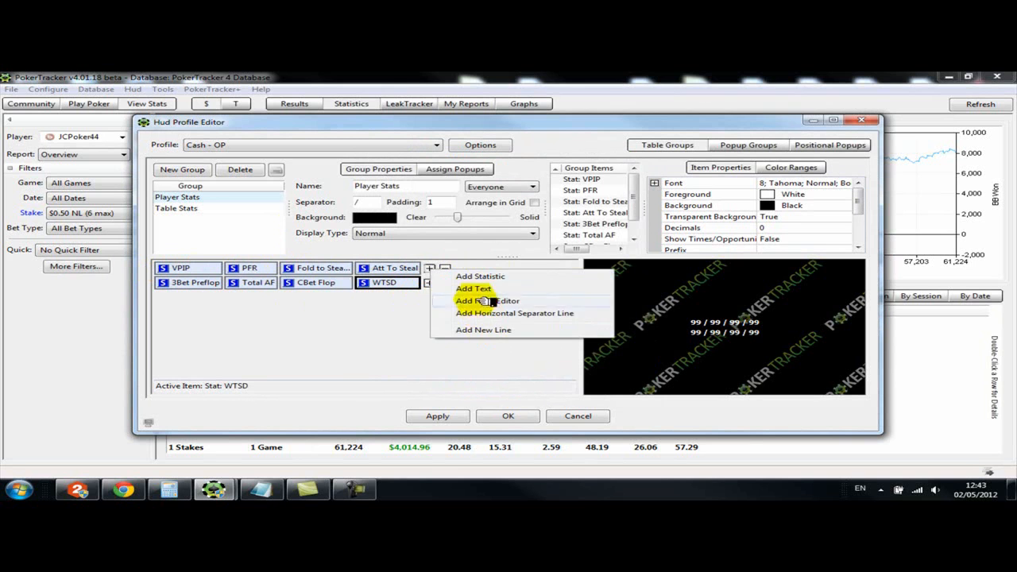